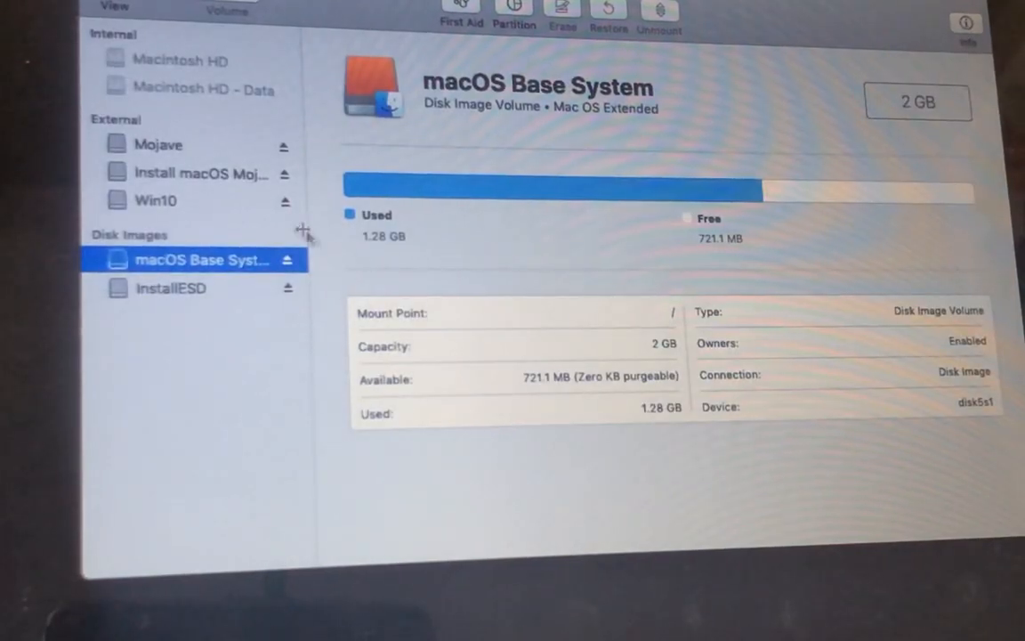
Show the external Mojave volume's details: 250 GB APFS, nearly empty, mounted over USB
click(159, 144)
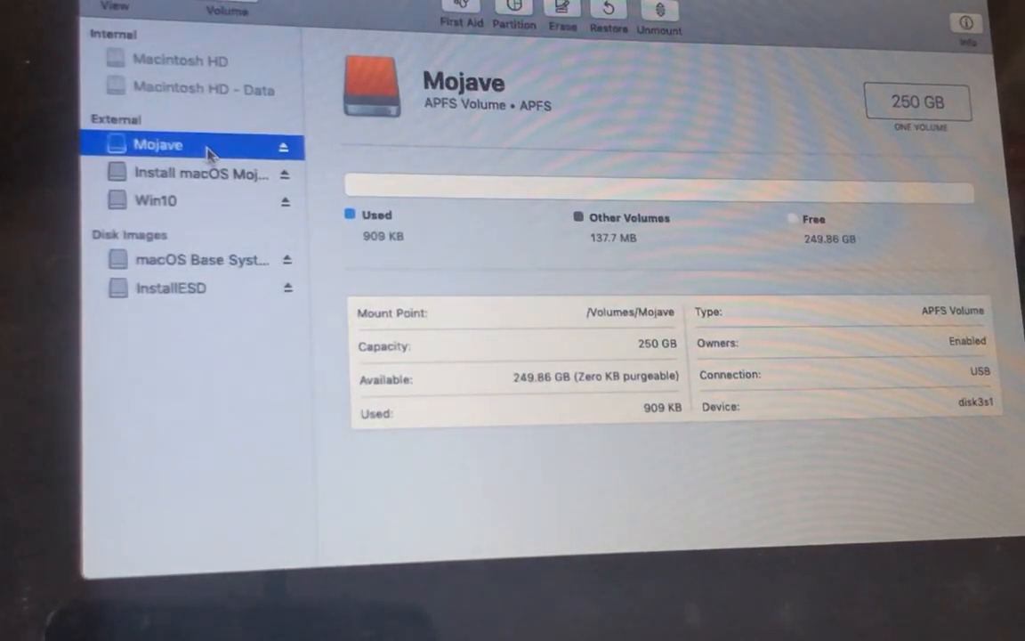
mouse_move(229, 46)
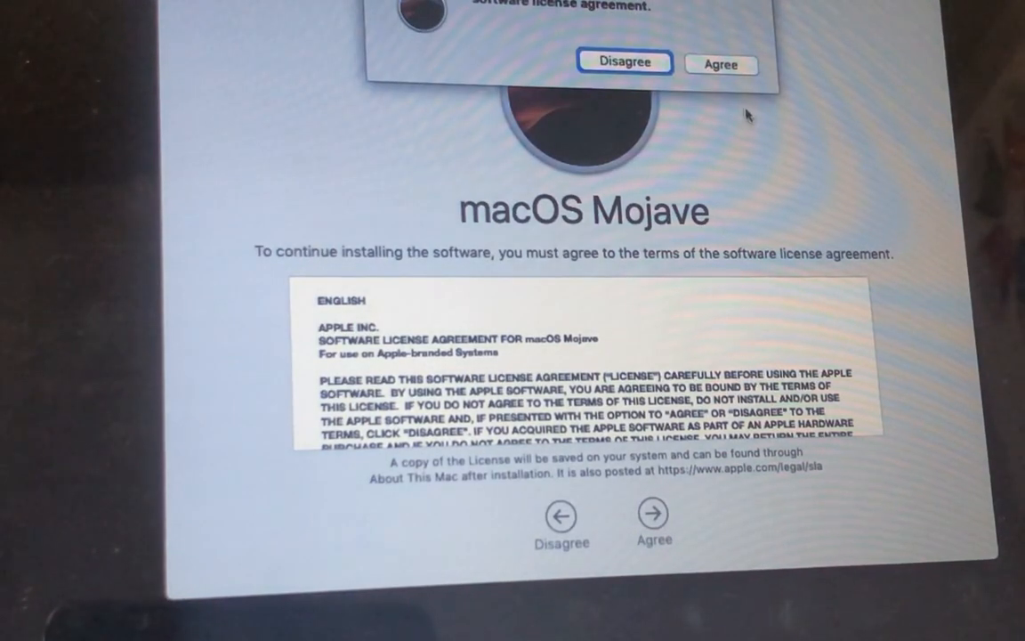
Agree to the Mojave license and choose the external Mojave volume as install destination
click(720, 64)
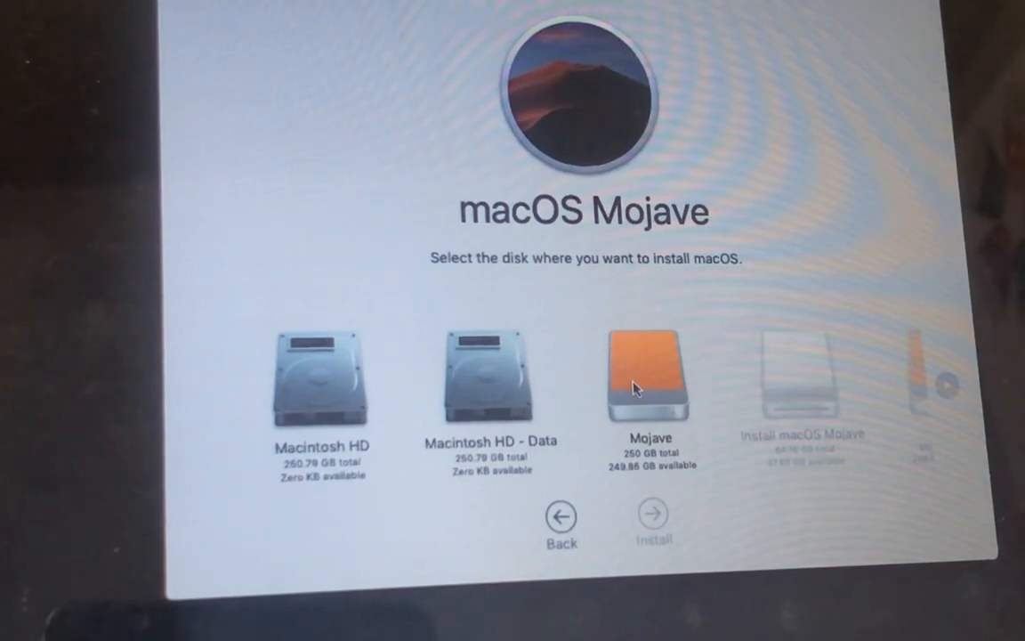
click(643, 384)
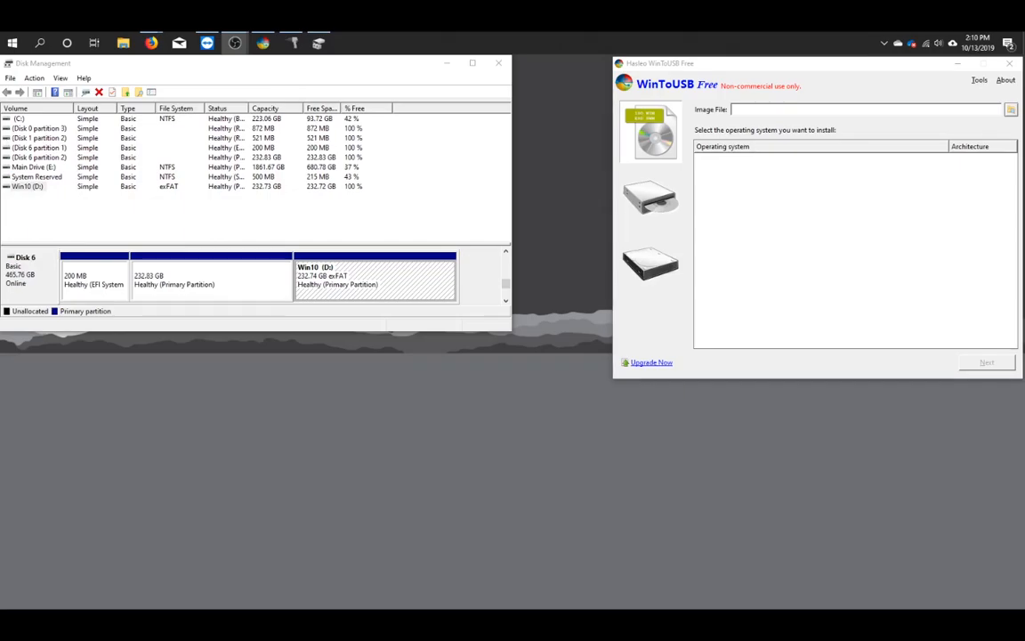
mouse_move(82, 456)
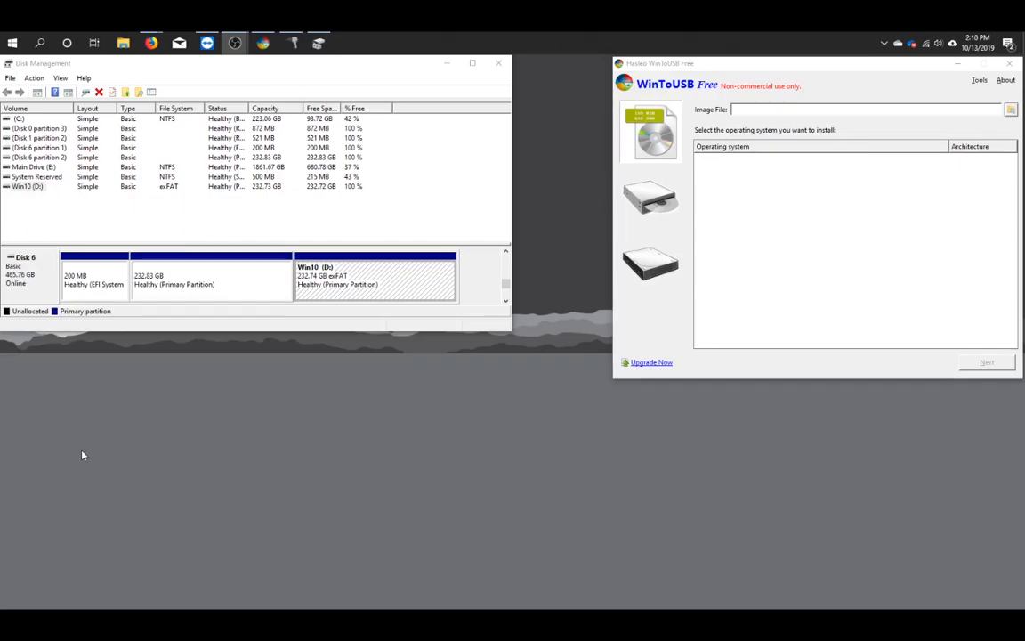
mouse_move(201, 391)
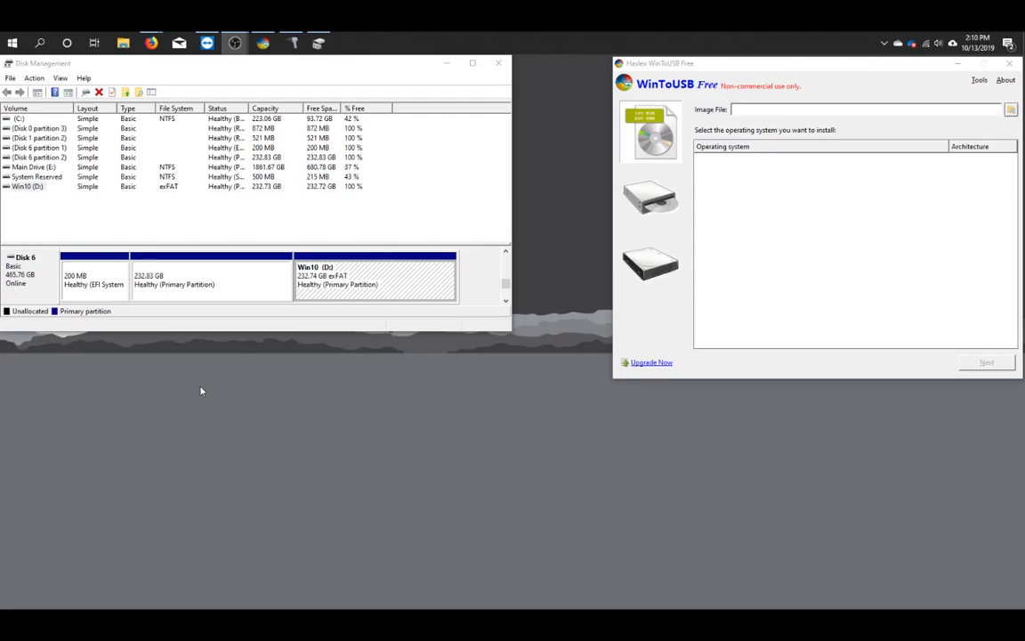
mouse_move(299, 424)
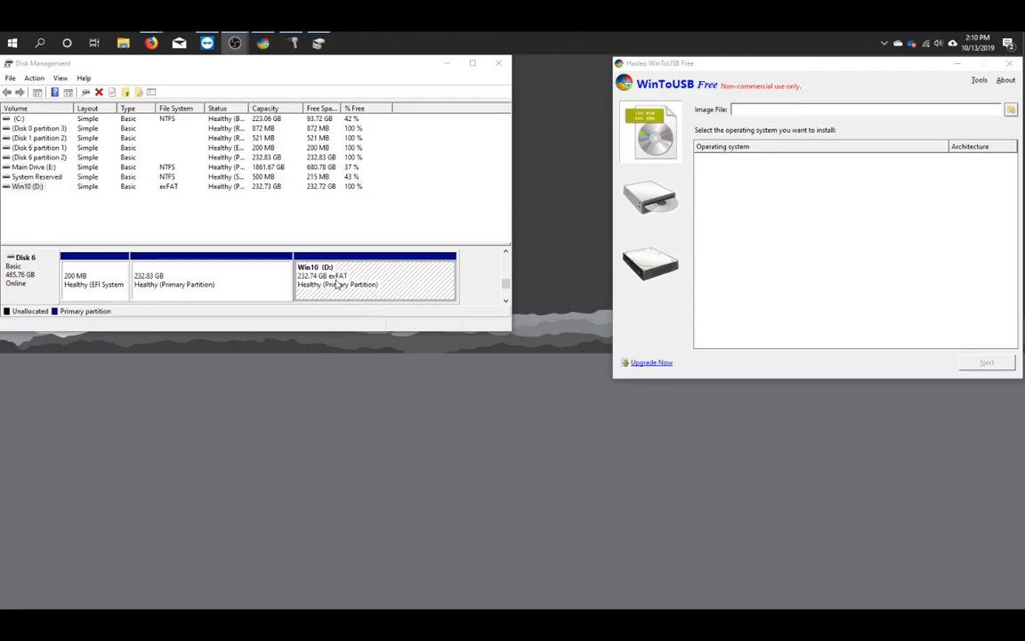
mouse_move(331, 274)
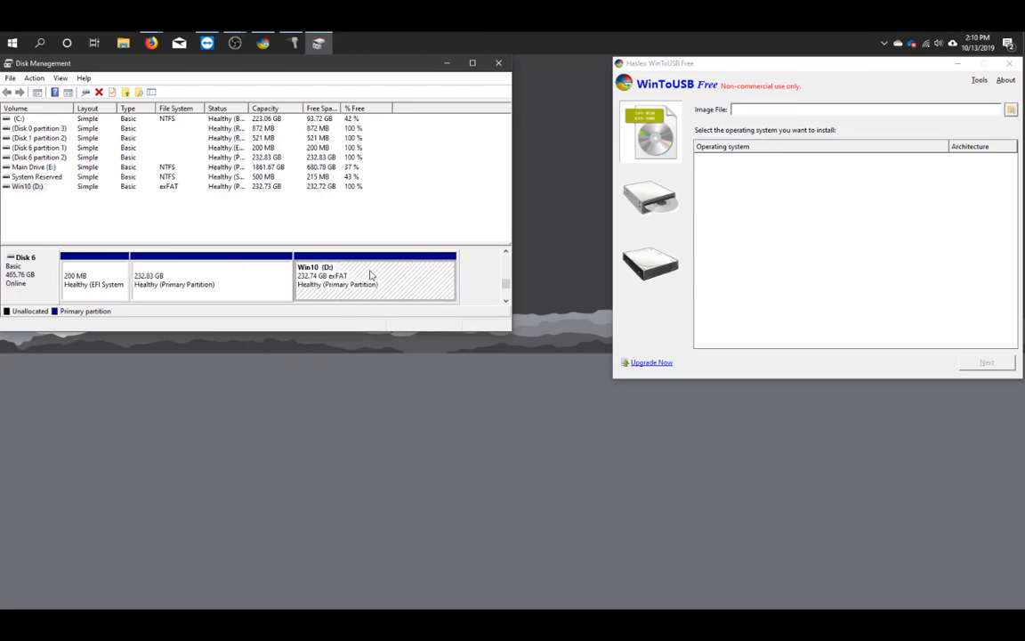
Format the 232 GB Win10 partition on Disk 6 as NTFS, confirming the data-erase warning
right_click(370, 276)
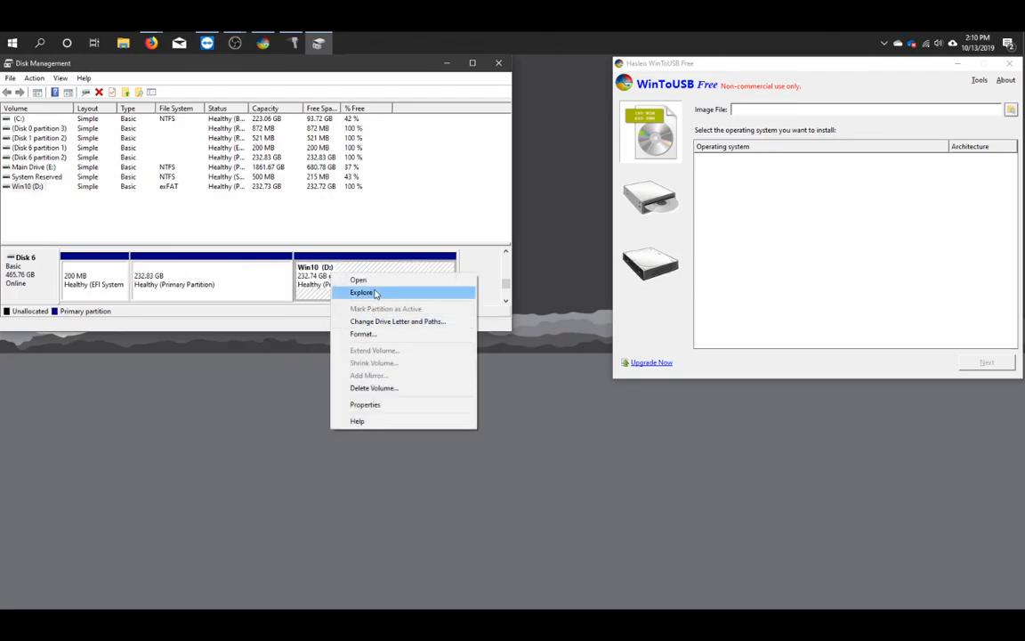
click(363, 334)
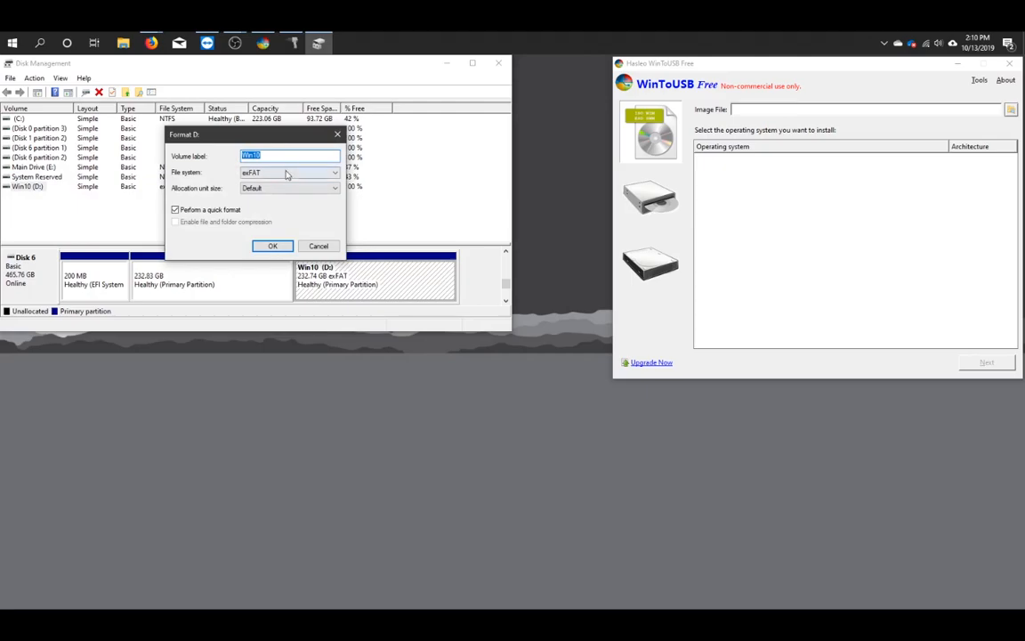
click(289, 172)
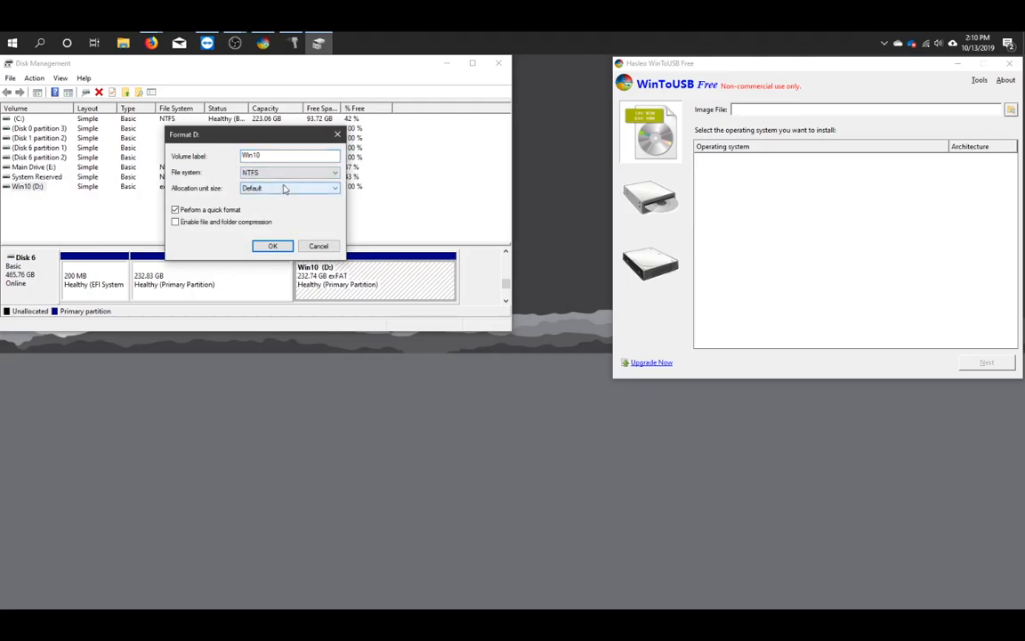
mouse_move(283, 187)
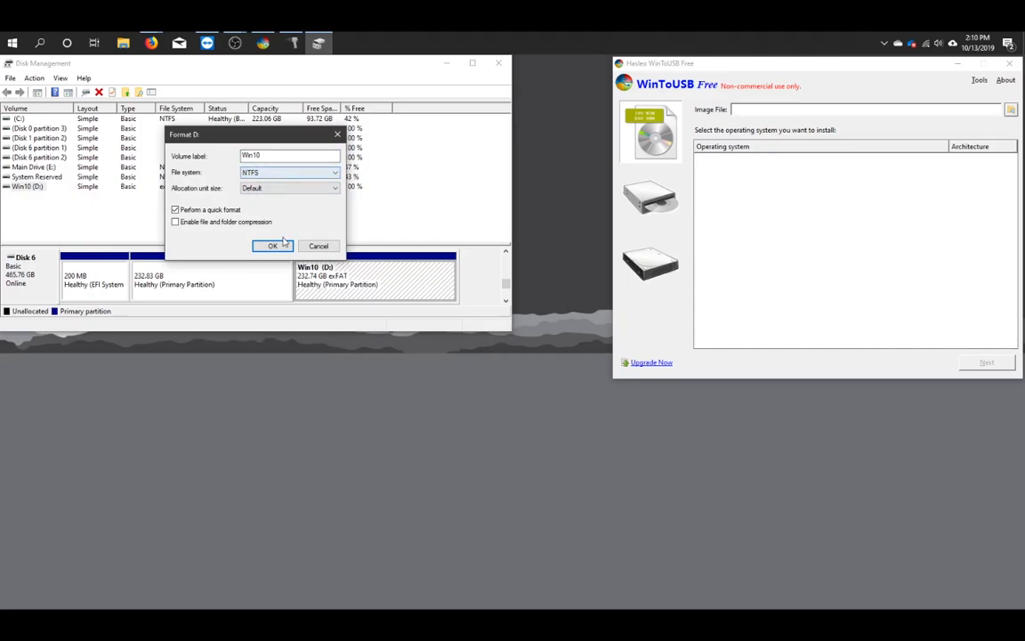
click(275, 246)
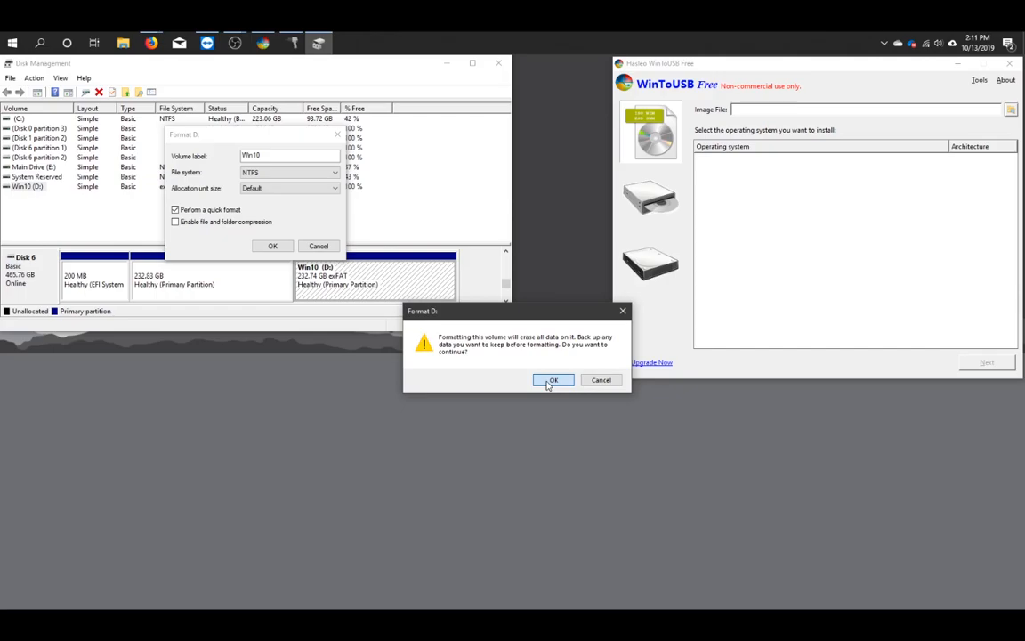
click(555, 379)
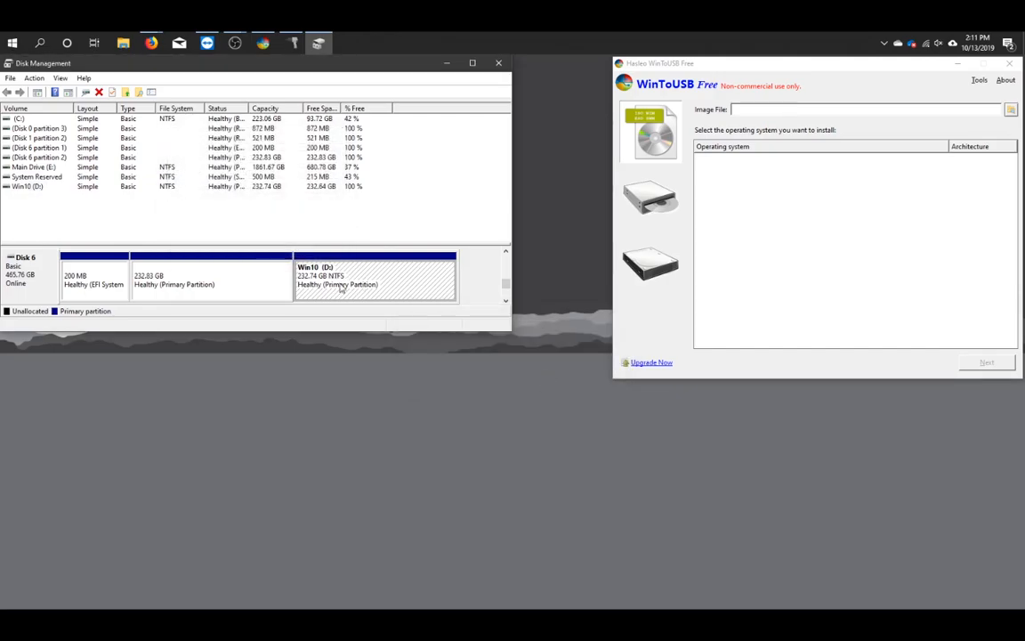
mouse_move(344, 284)
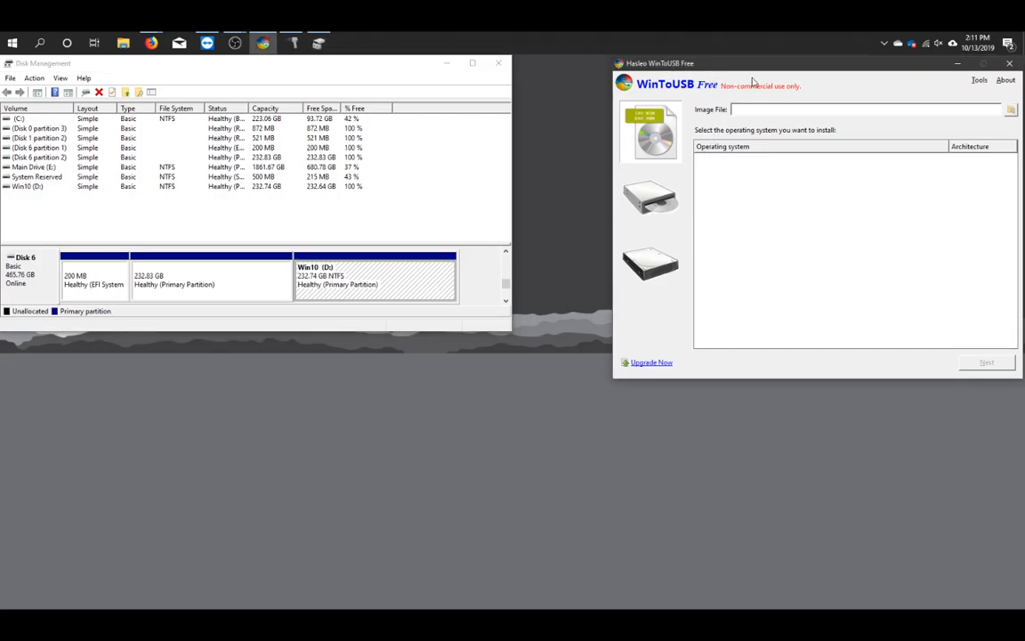
Load the Windows 10 May 2019 ISO with Windows 10 Home and list destination disks including Disk 6
click(1011, 110)
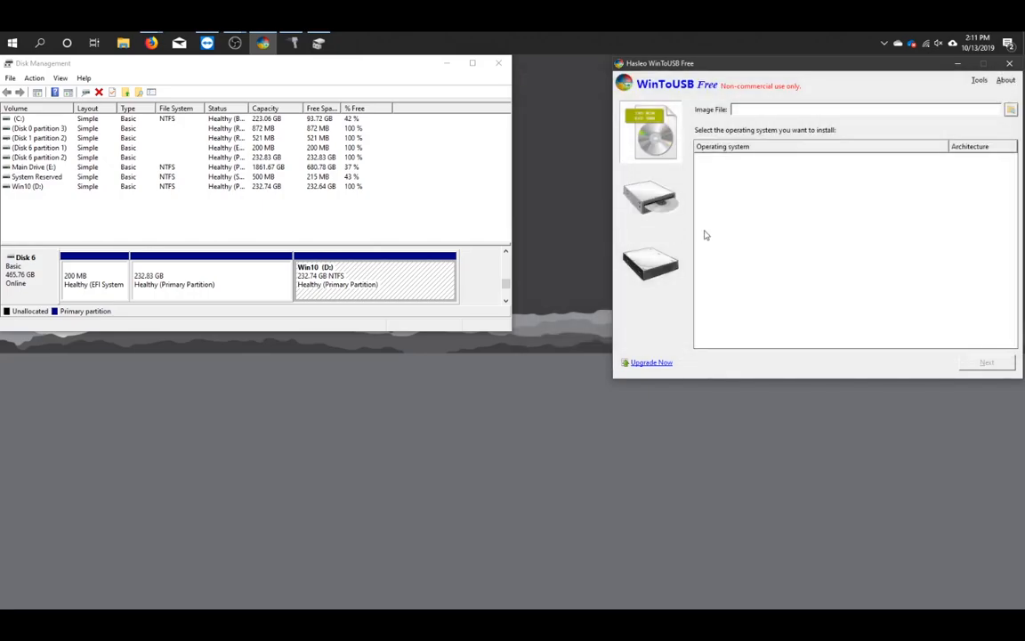
click(1007, 110)
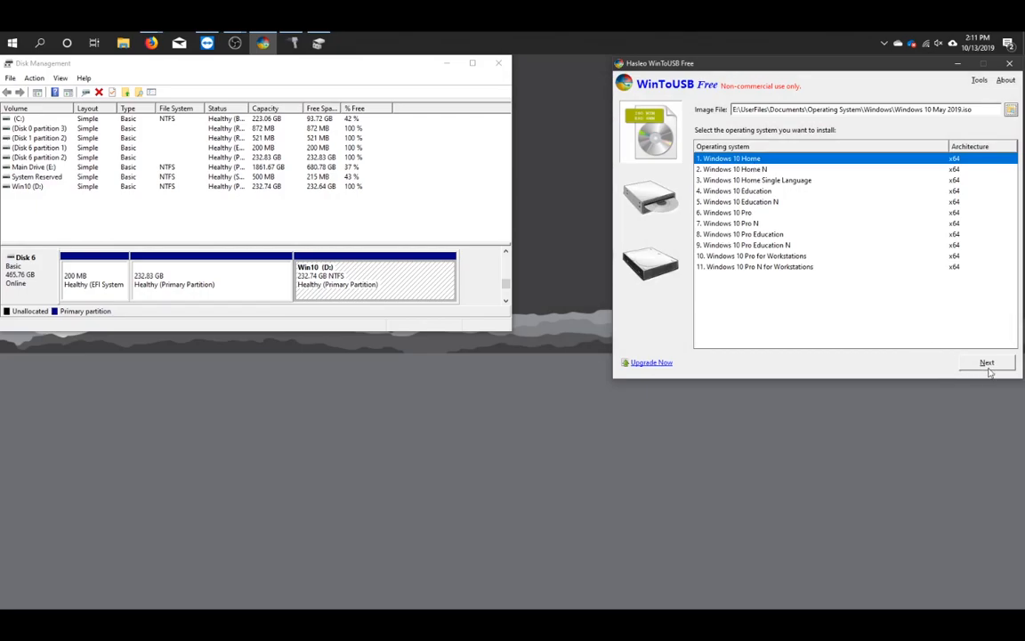
mouse_move(1000, 388)
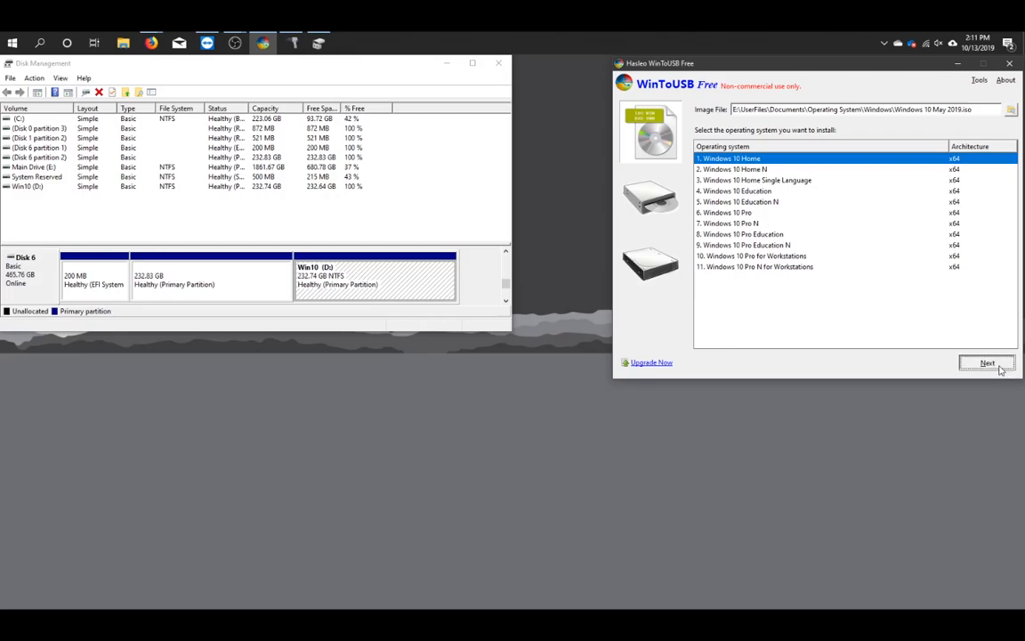
click(984, 361)
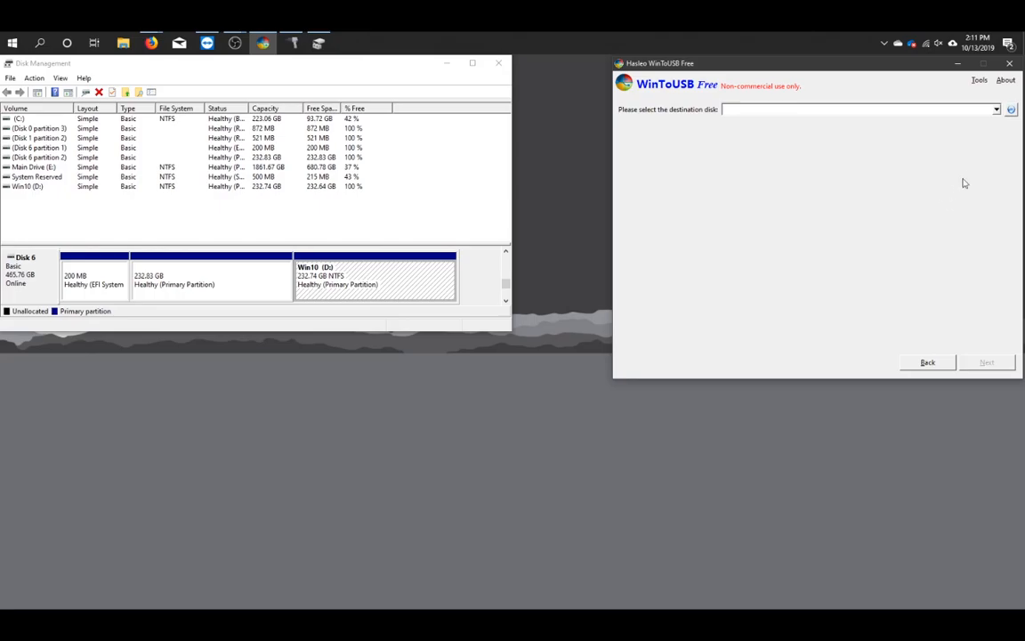
click(993, 111)
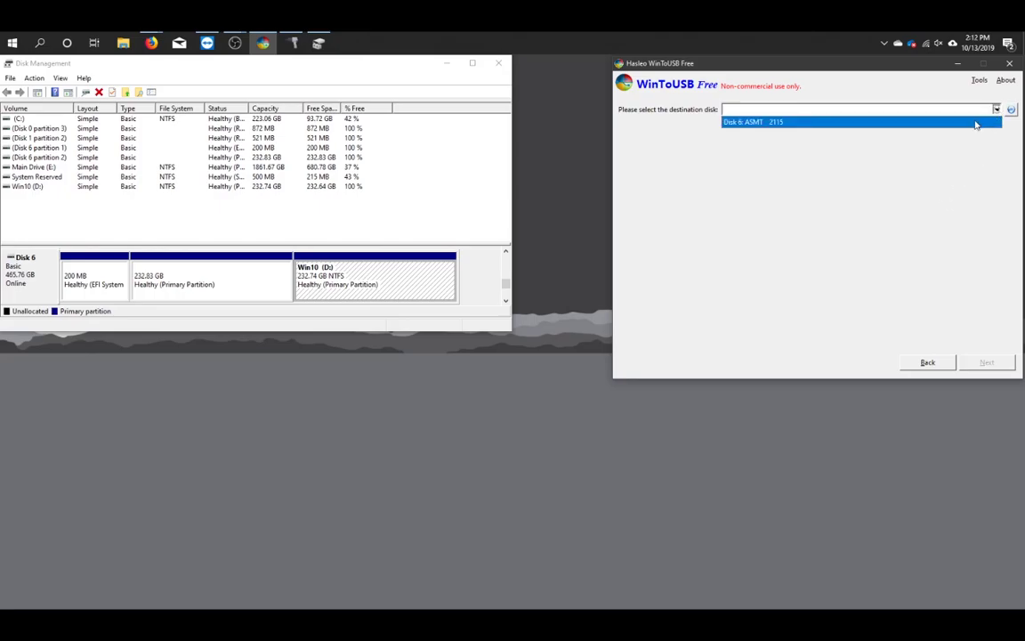